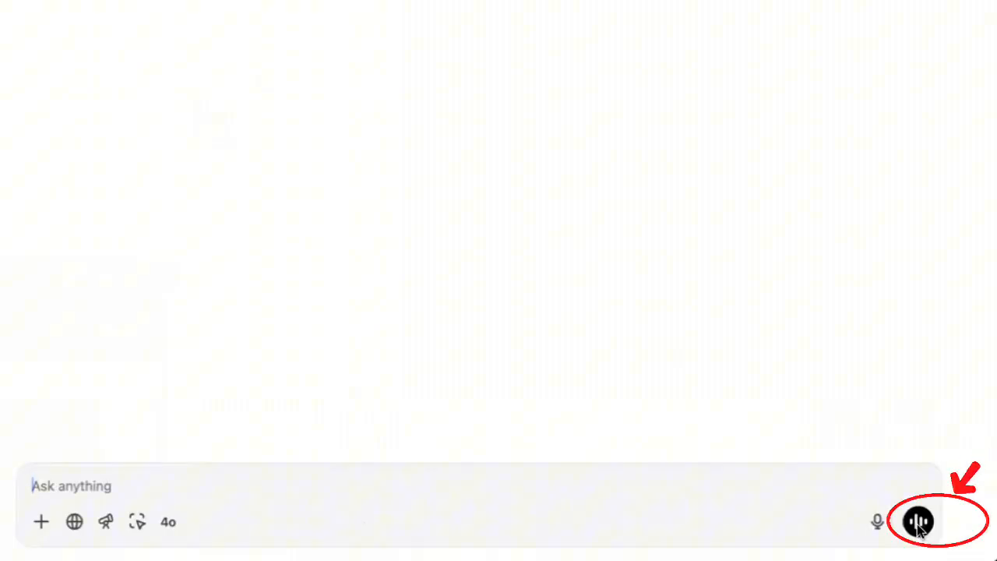
- Start an Advanced Voice Mode conversation from the empty new chat
left_click(917, 520)
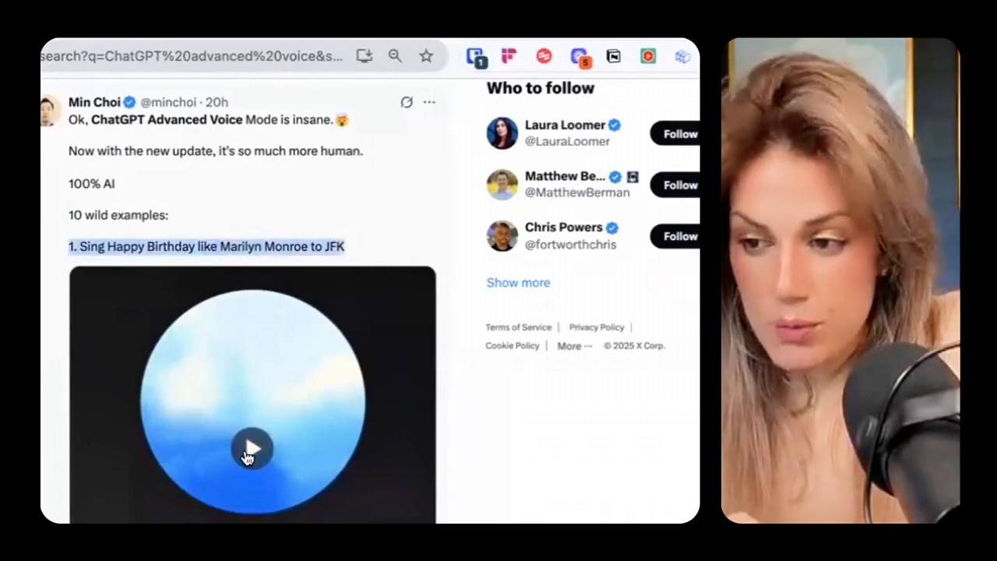
- Play the Happy Birthday like Marilyn Monroe clip in the thread's first example
left_click(252, 449)
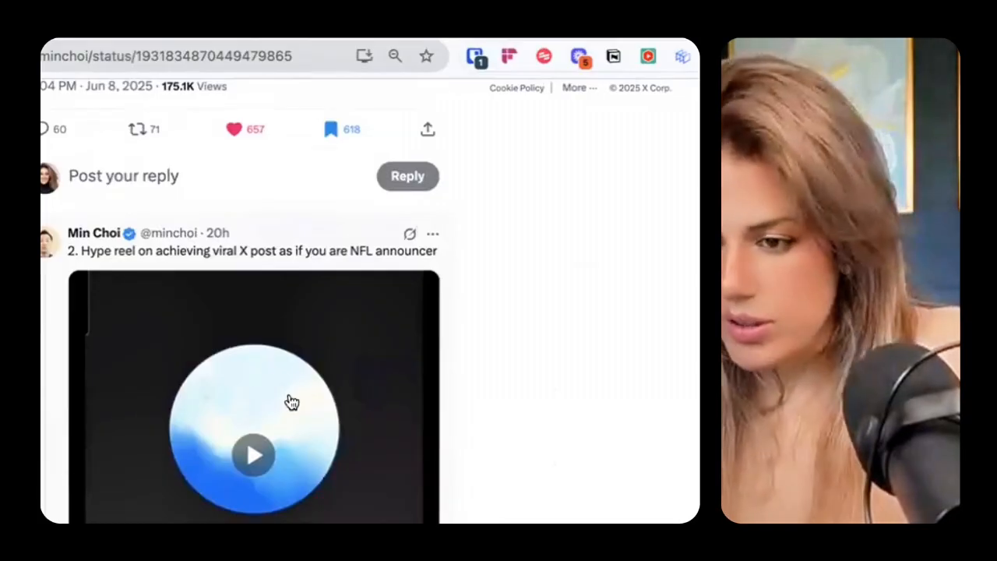
mouse_move(271, 302)
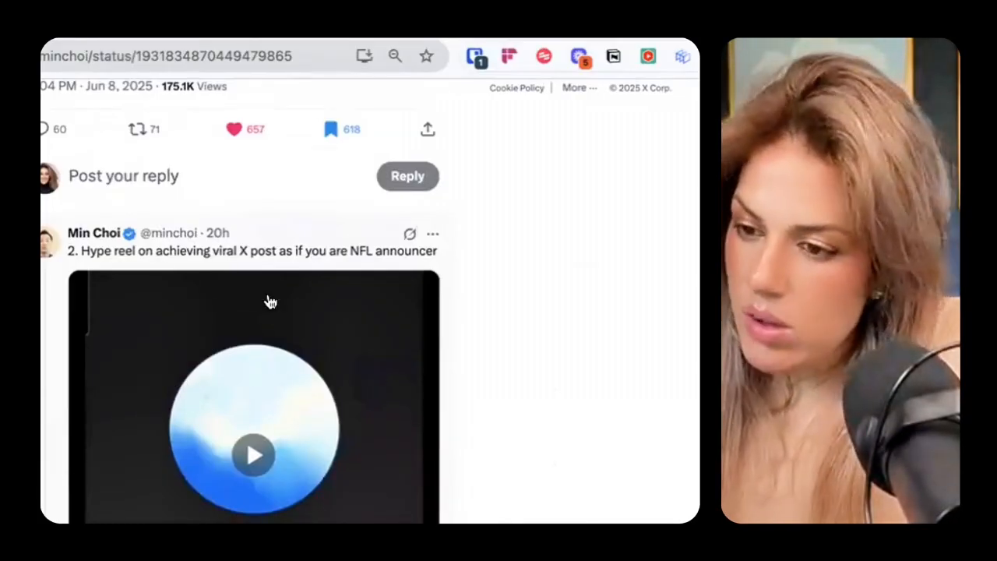
- Play the NFL announcer hype reel, then bring the tea-making ASMR example into view
left_click(252, 455)
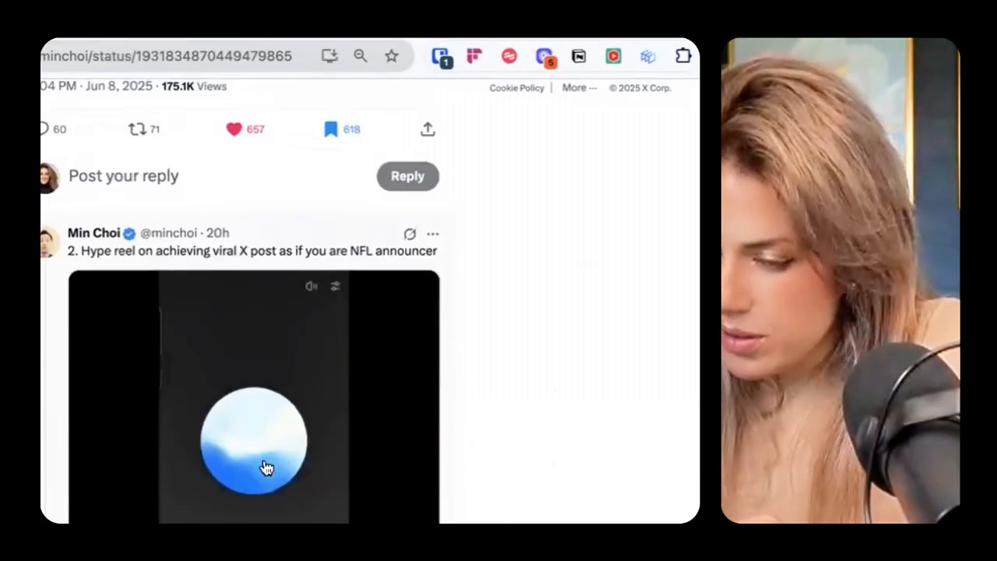
scroll("down", 3)
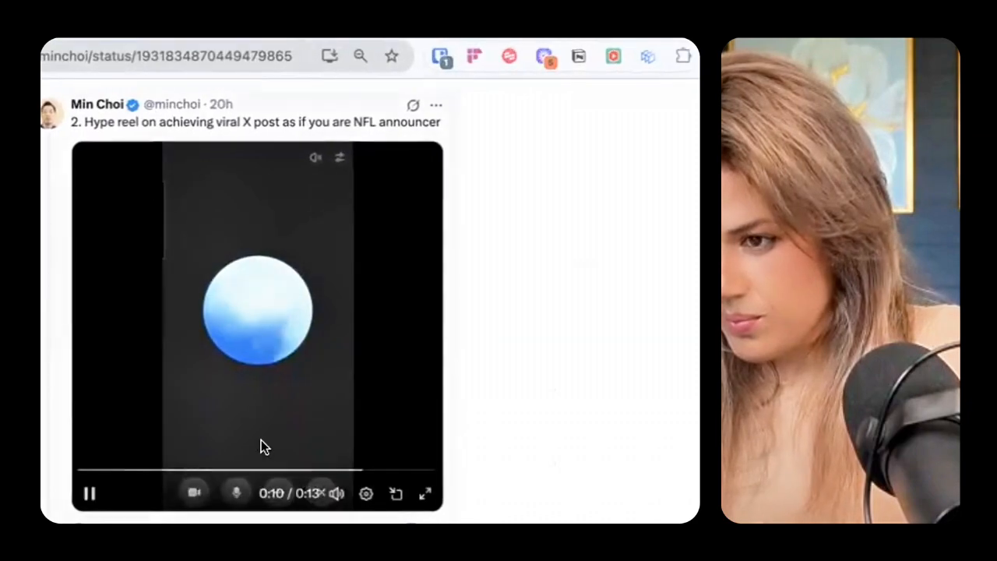
scroll("down", 3)
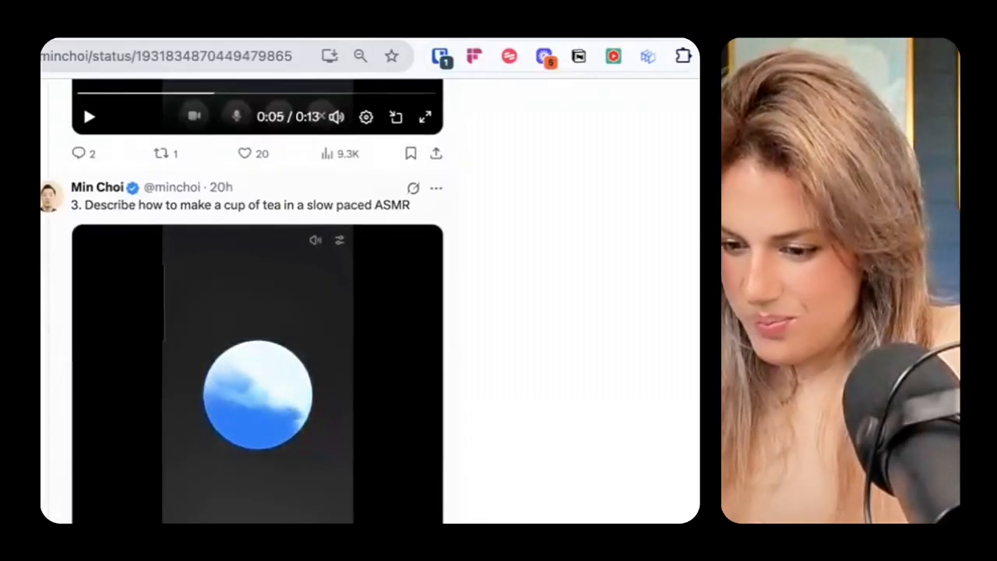
- Play the 'More like a human friend' clip and reach the fifth example, 'Friendly tone'
scroll("down", 3)
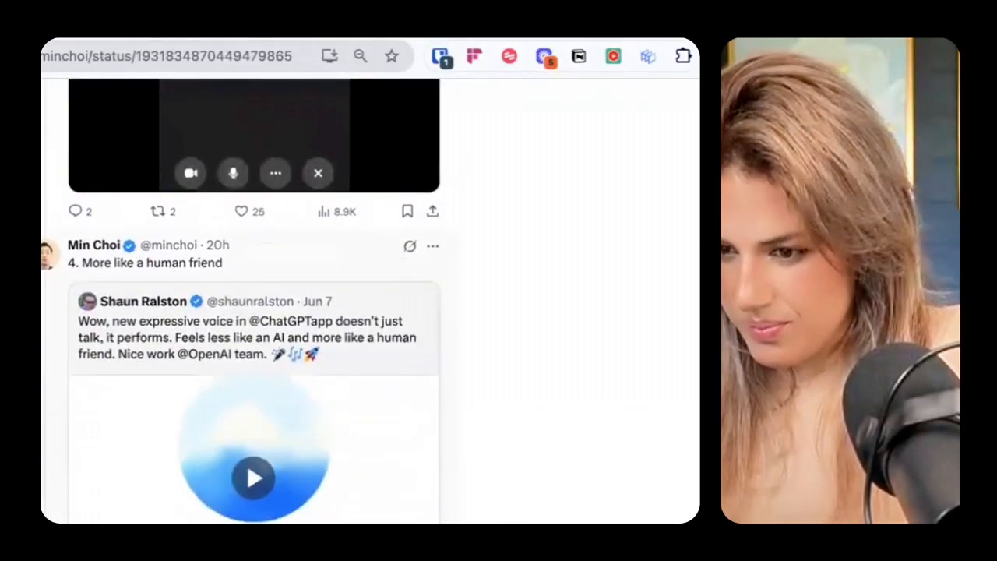
scroll("down", 3)
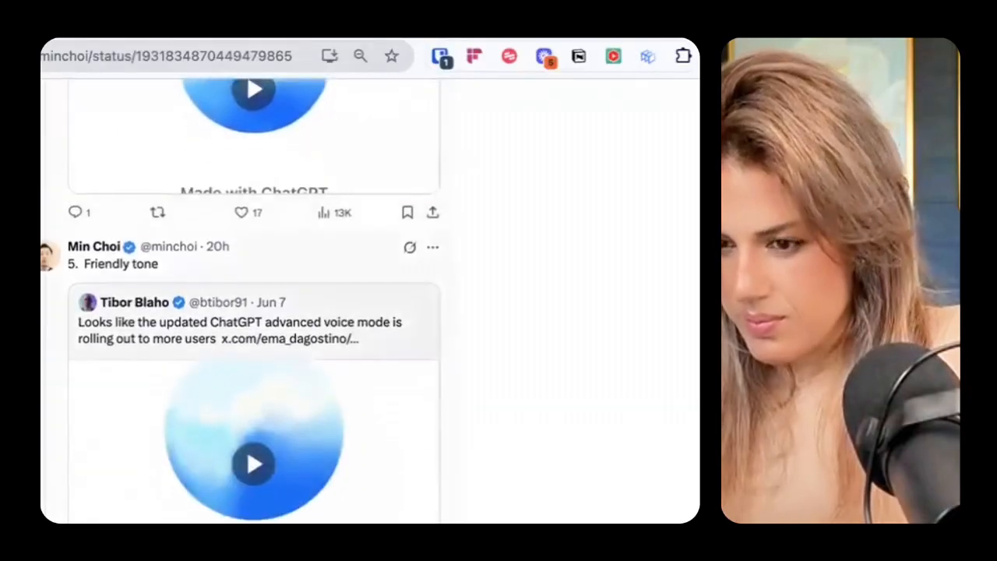
scroll("down", 3)
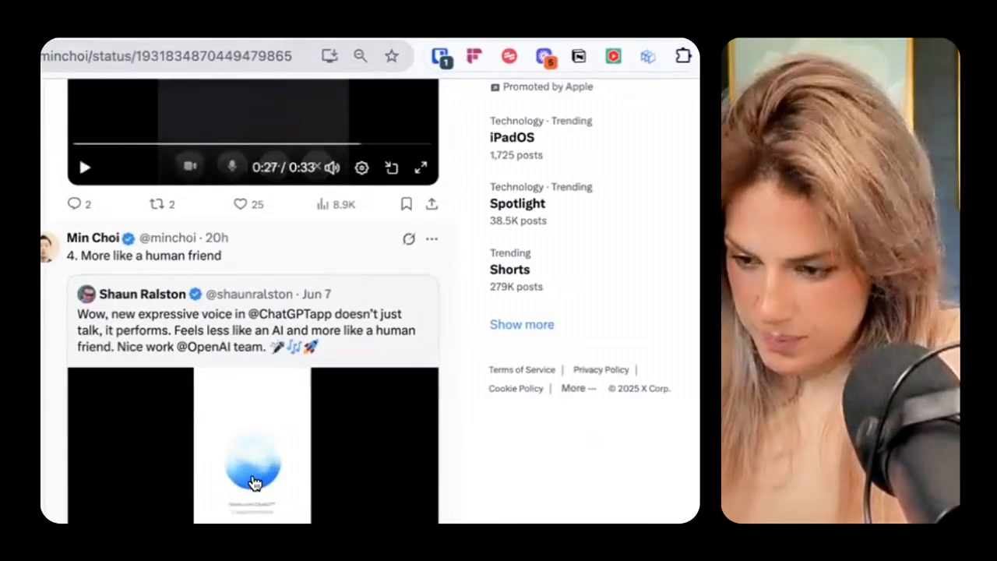
scroll("down", 3)
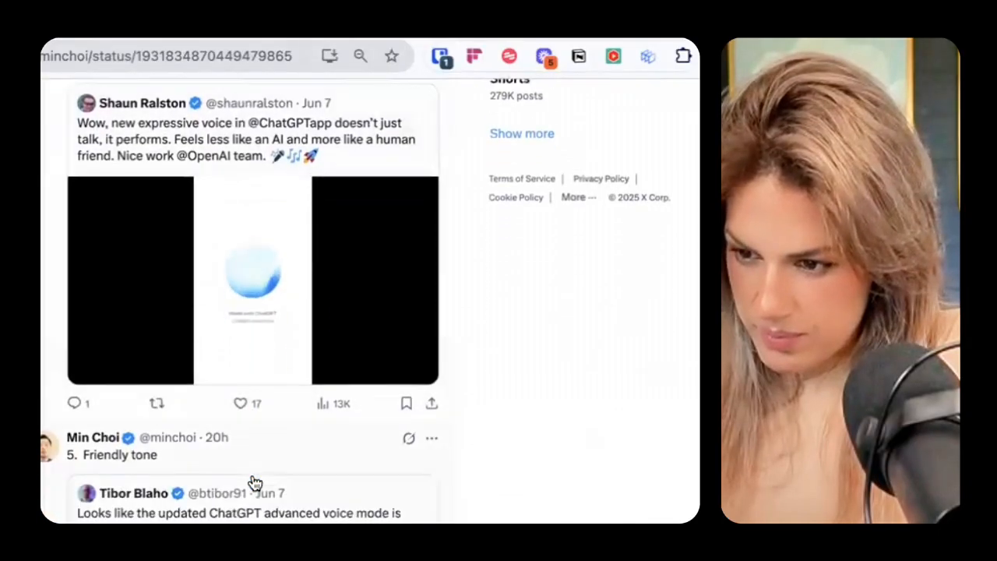
left_click(252, 280)
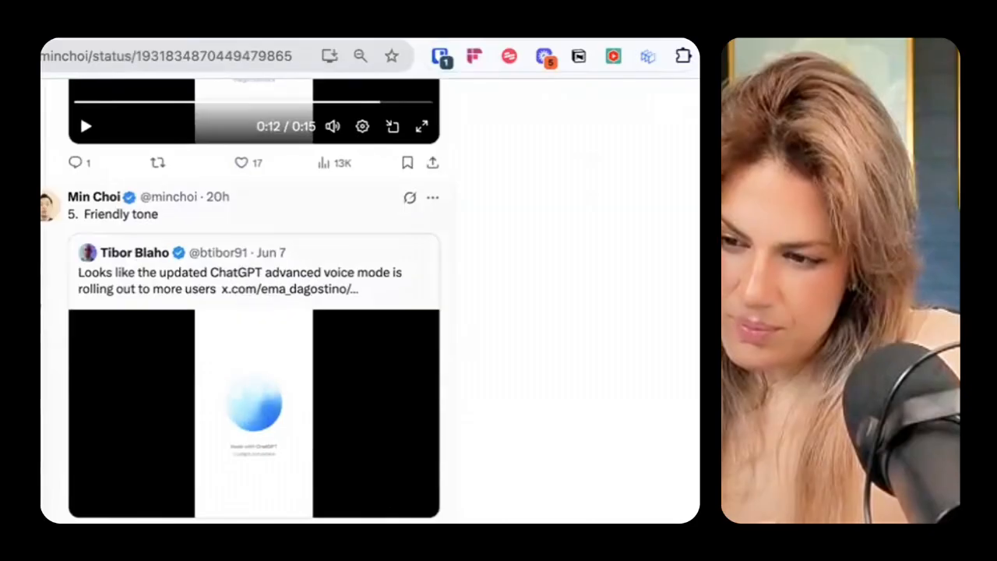
- Move past 'Sounds way more human' to the seventh example, 'More expressive, natural and varied'
scroll("down", 3)
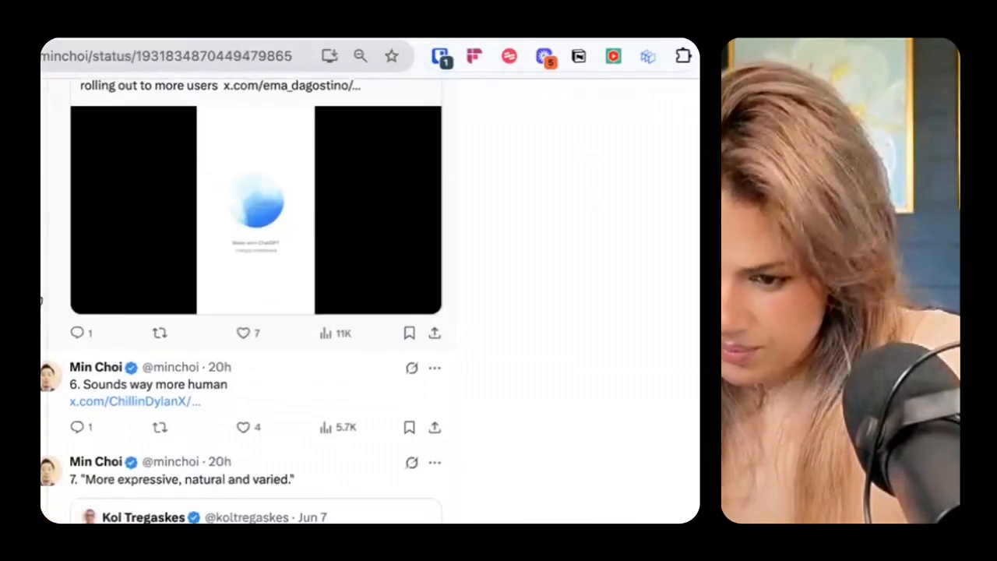
scroll("down", 3)
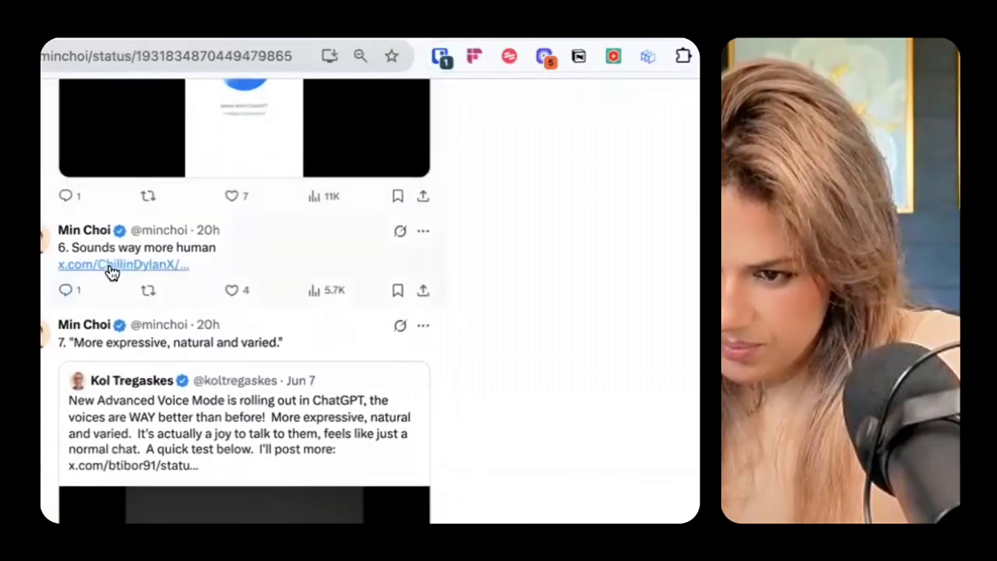
mouse_move(124, 265)
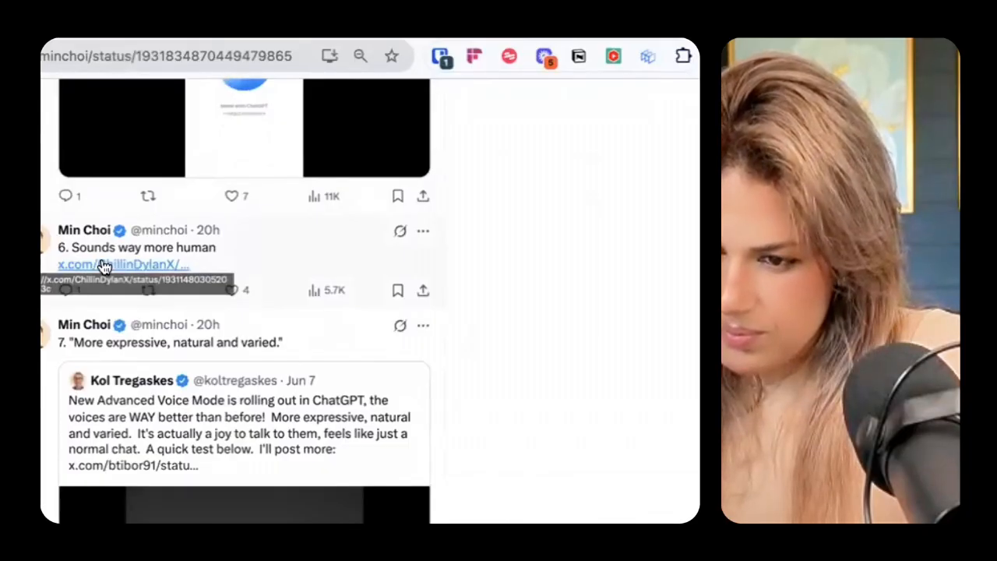
left_click(116, 264)
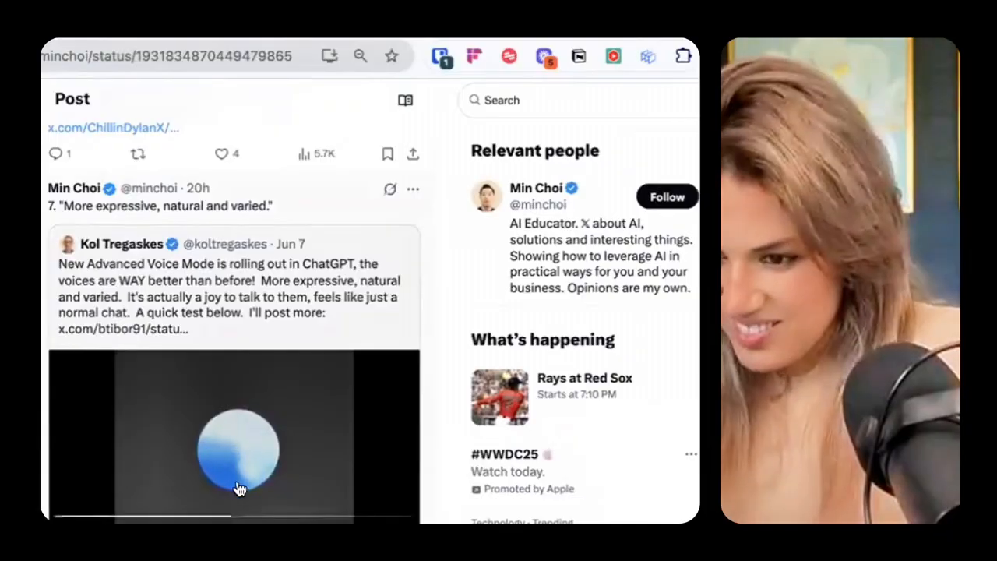
- Reach the eighth example, 'So much more human', and play its demo clip
scroll("down", 3)
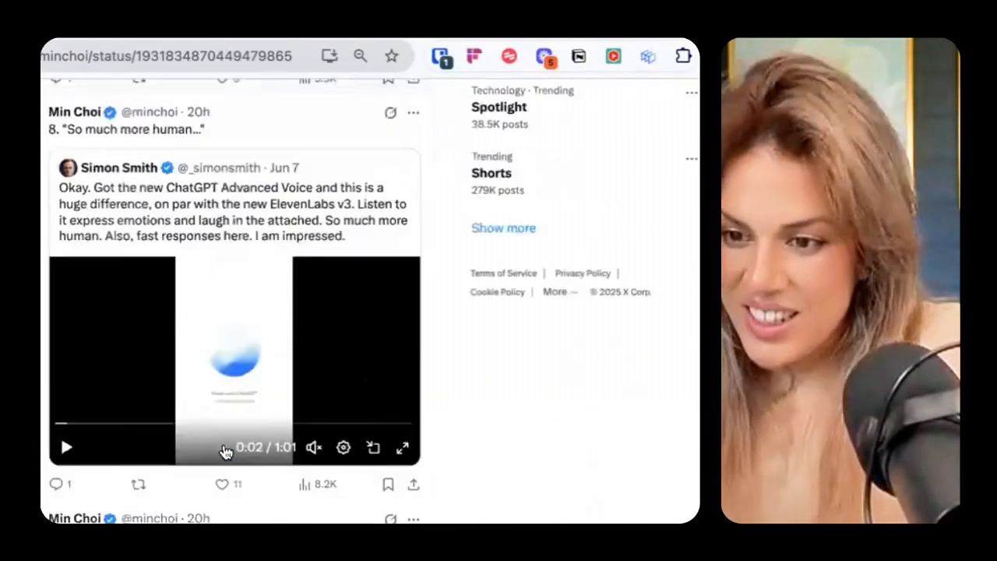
scroll("down", 3)
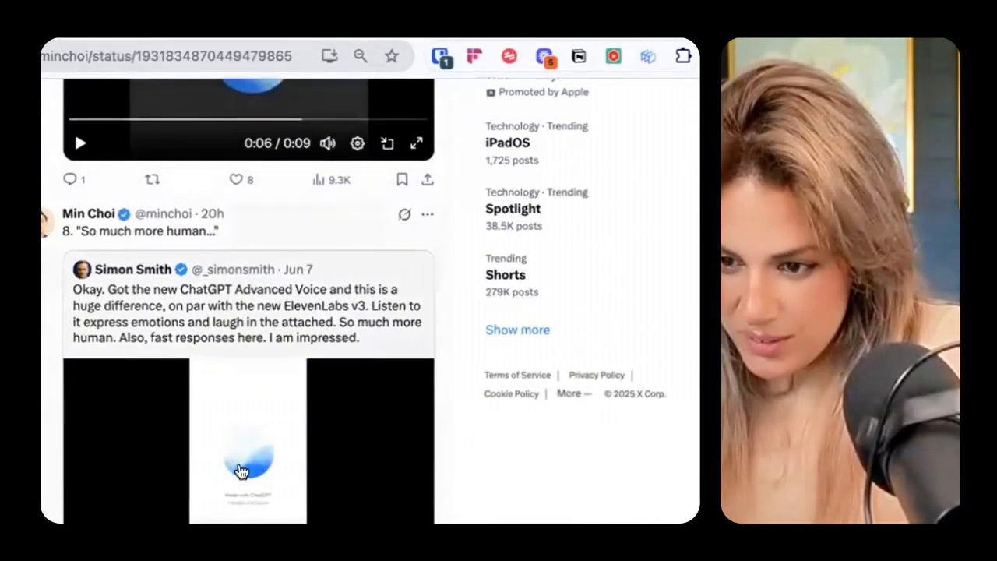
left_click(248, 459)
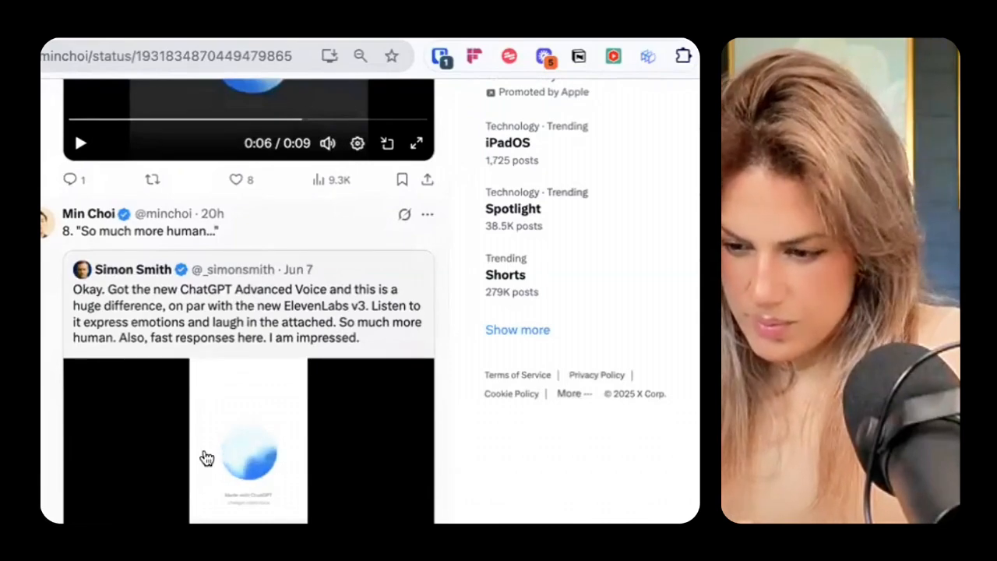
- Continue past the Twinkle Twinkle singing example to the tenth, real-time translation
scroll("down", 3)
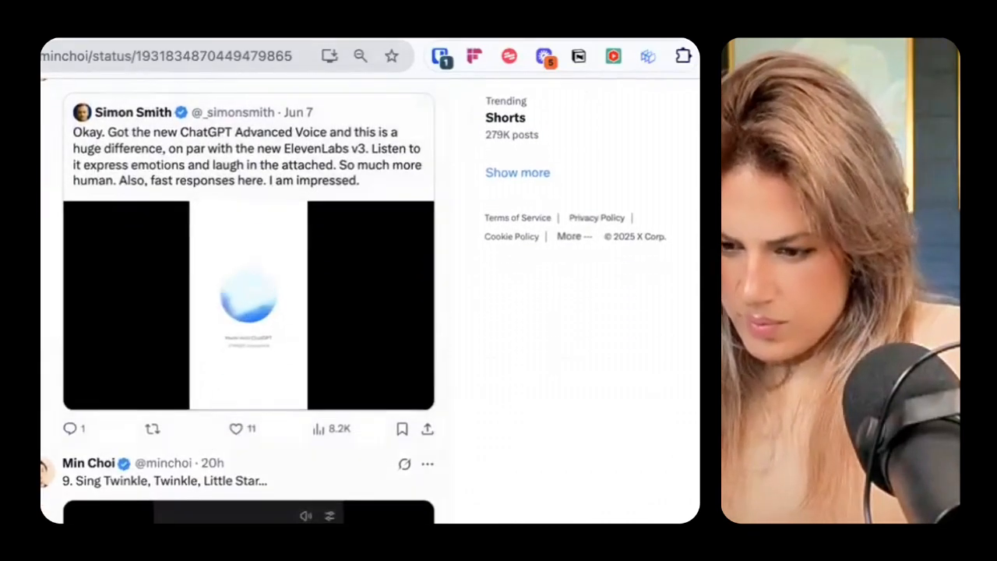
scroll("down", 3)
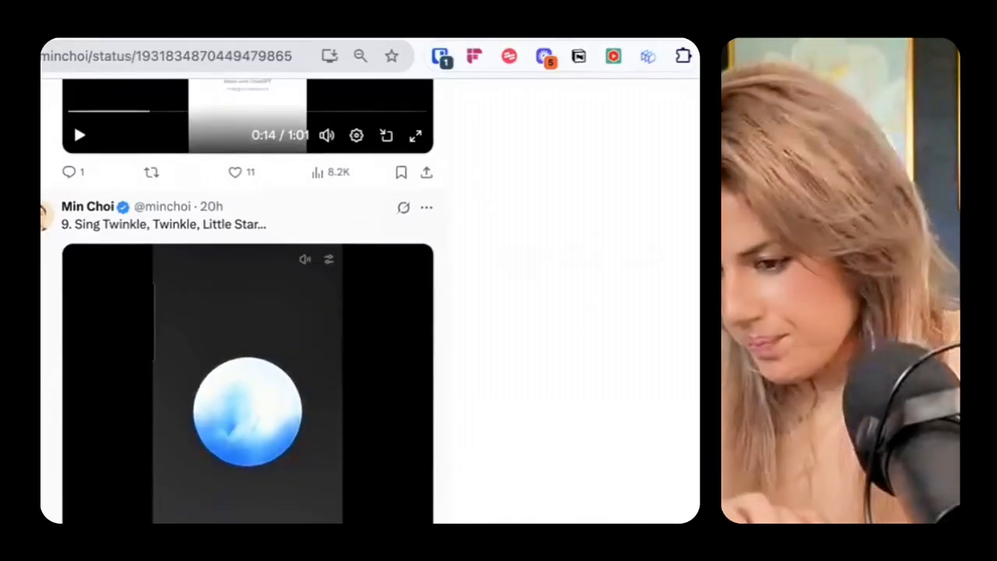
scroll("down", 3)
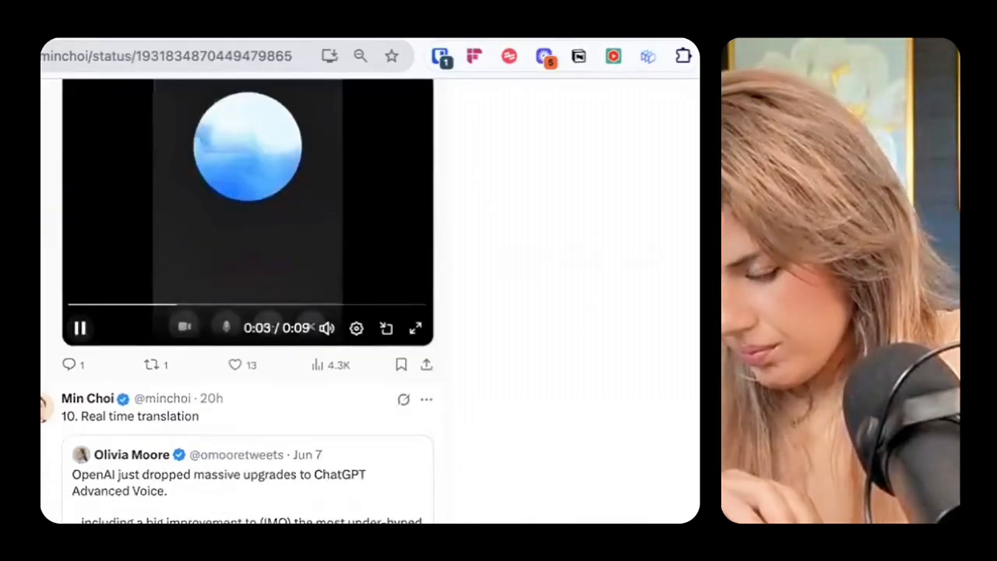